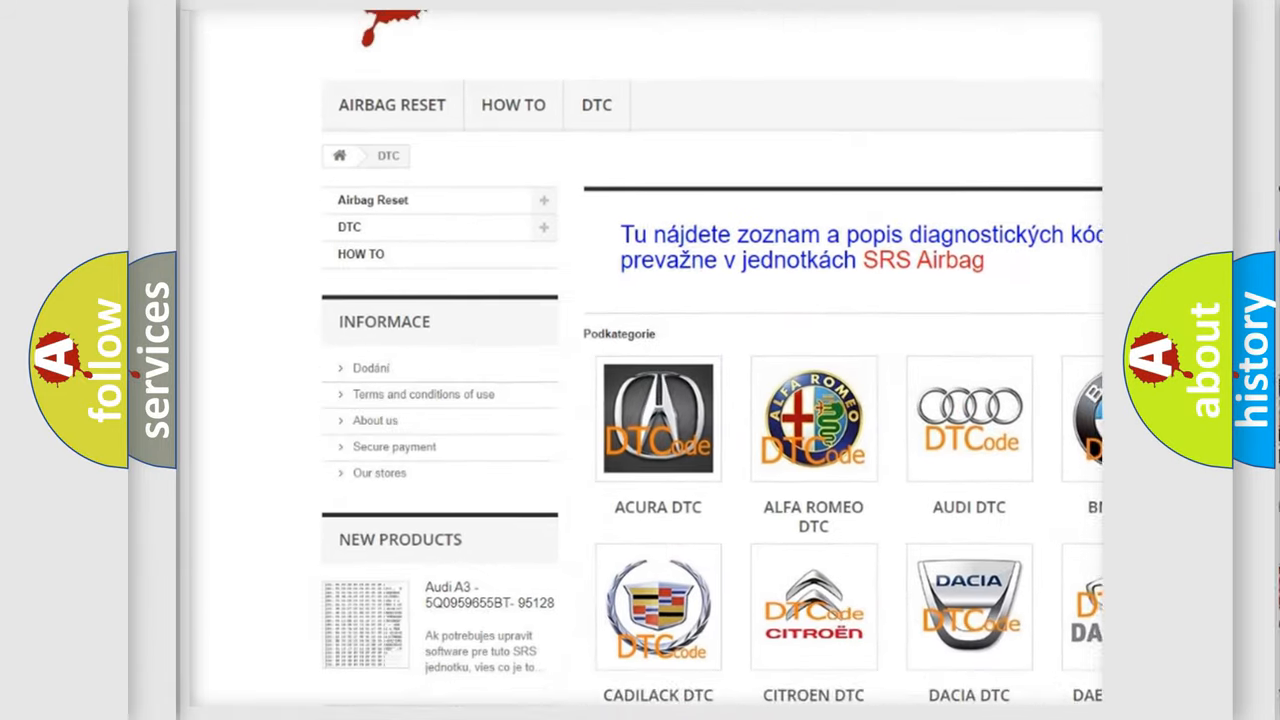
{"action": "scroll", "scroll_direction": "down", "scroll_amount": 3}
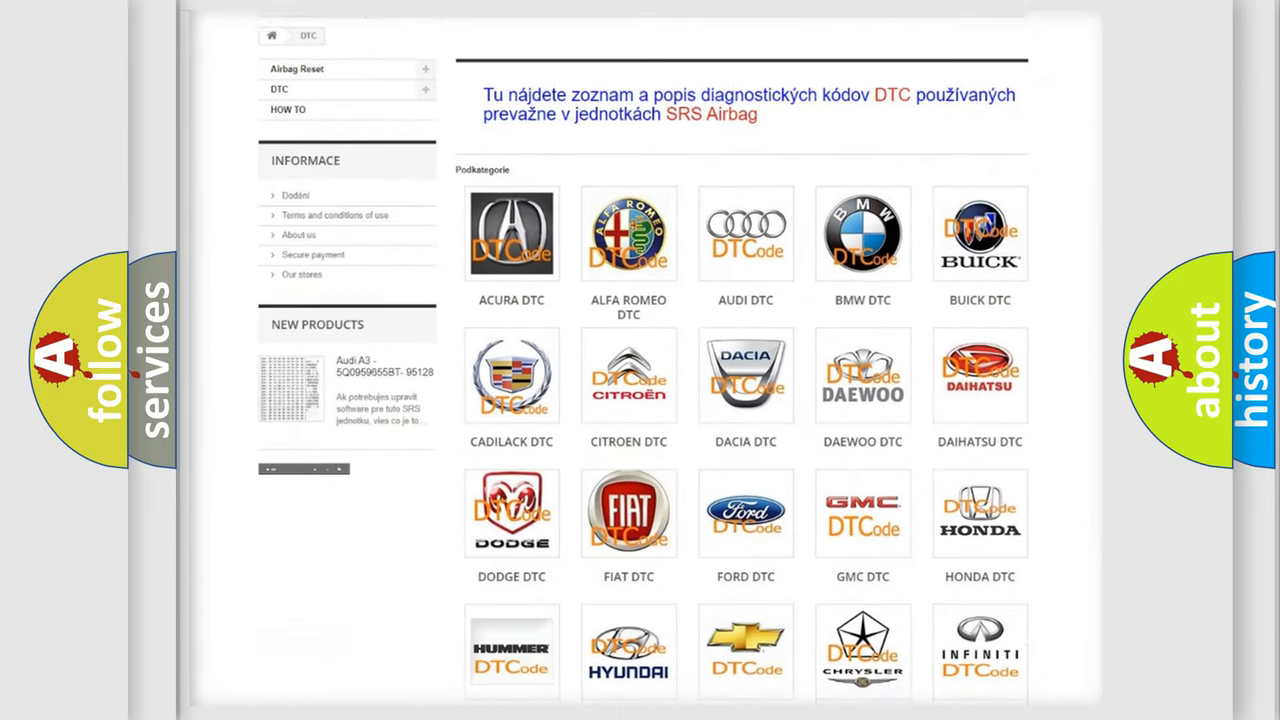
{"action": "scroll", "scroll_direction": "down", "scroll_amount": 3}
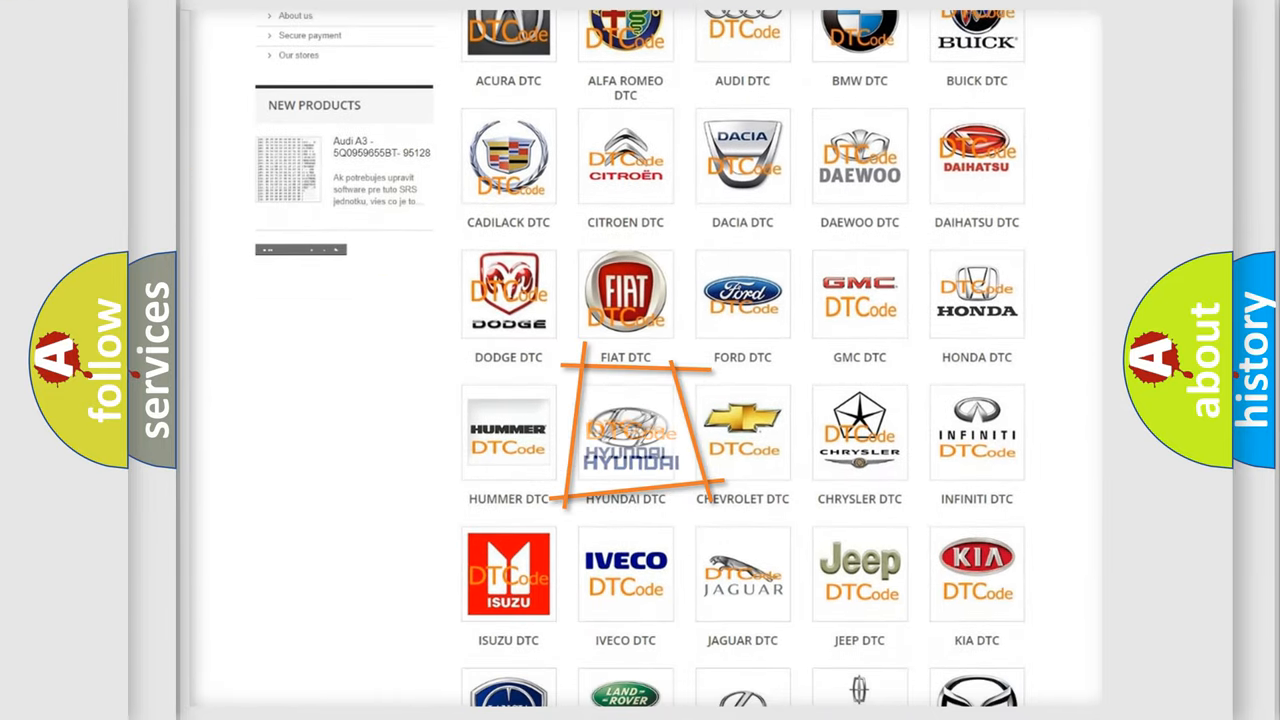